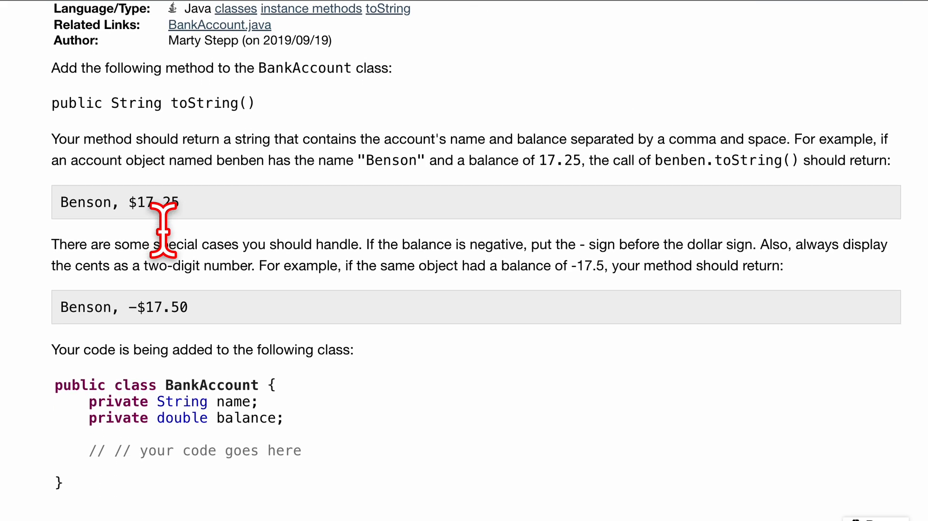
Write String answer = name + ", "; as the first line of the toString body
scroll("down", 3)
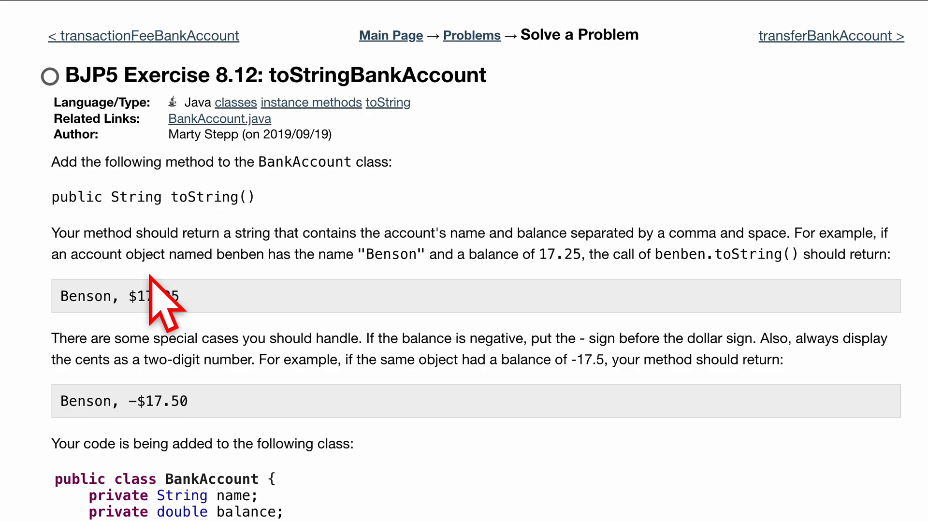
mouse_move(153, 314)
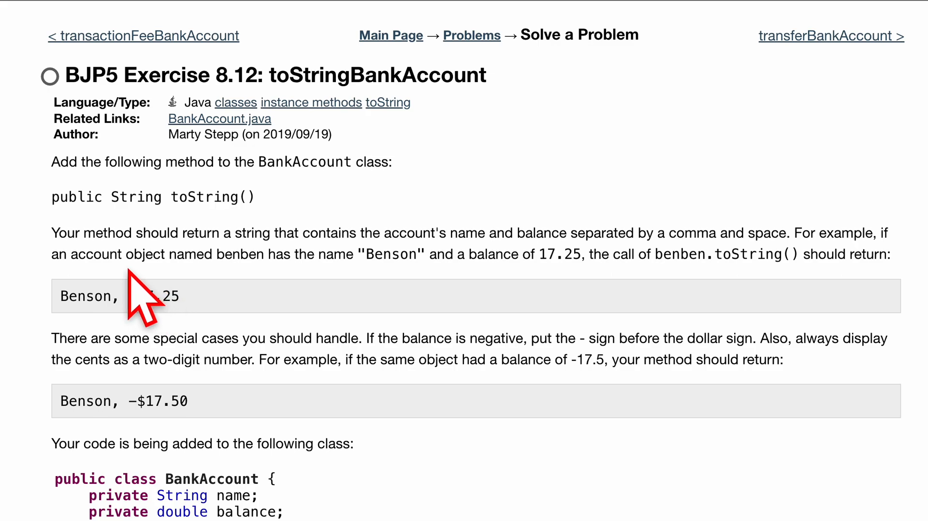
scroll("down", 3)
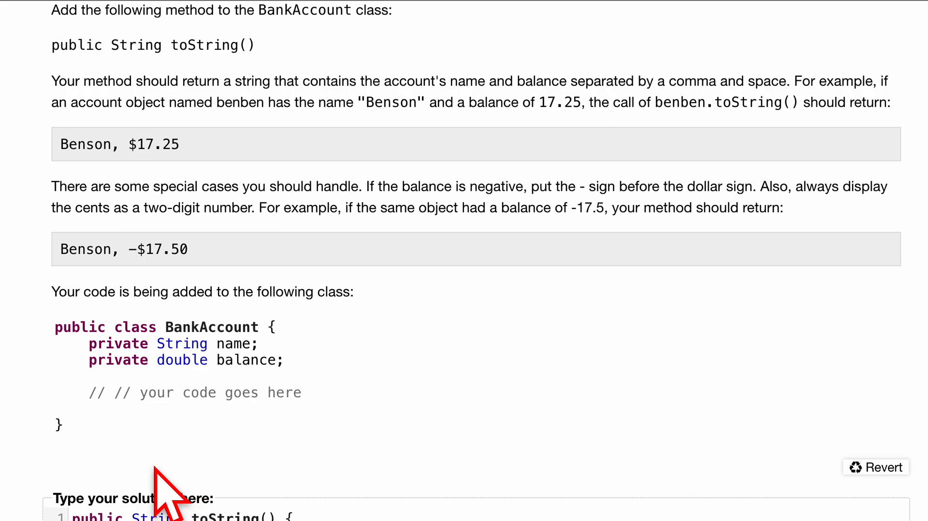
mouse_move(145, 223)
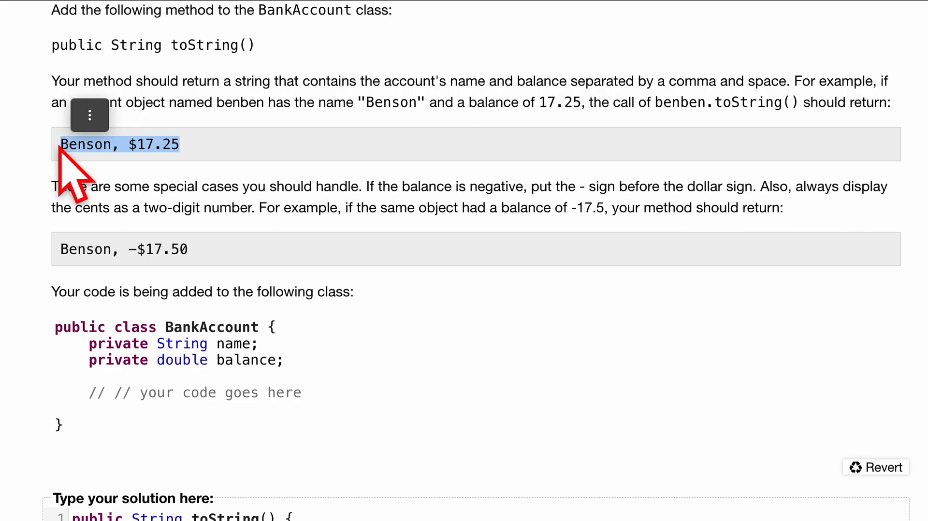
mouse_move(278, 279)
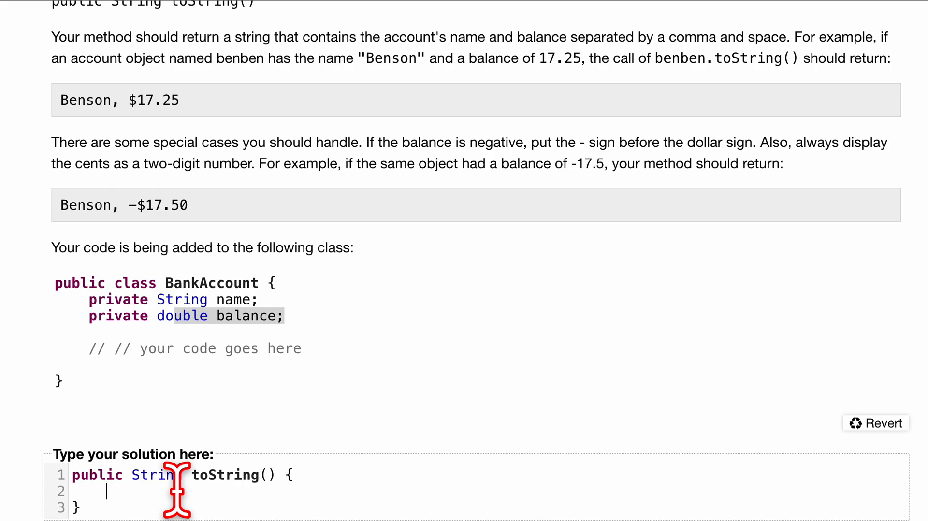
type("String")
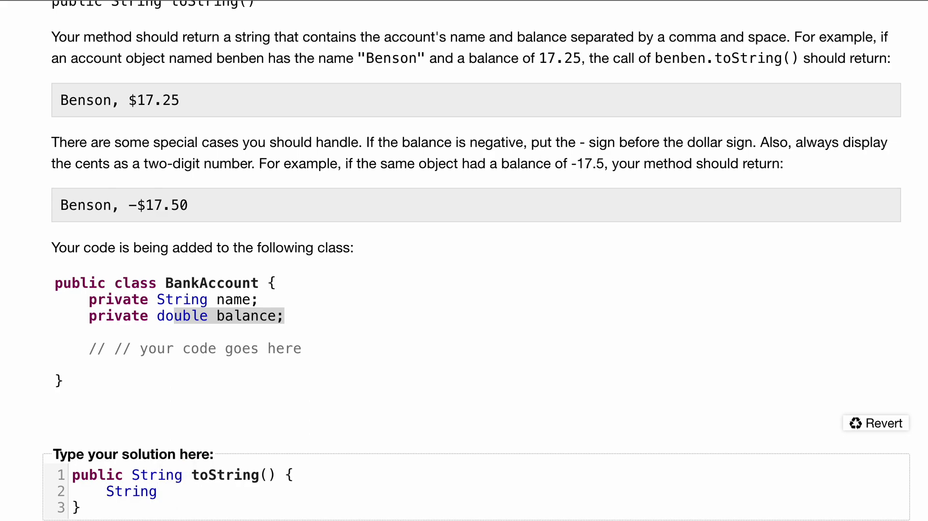
type("answer =")
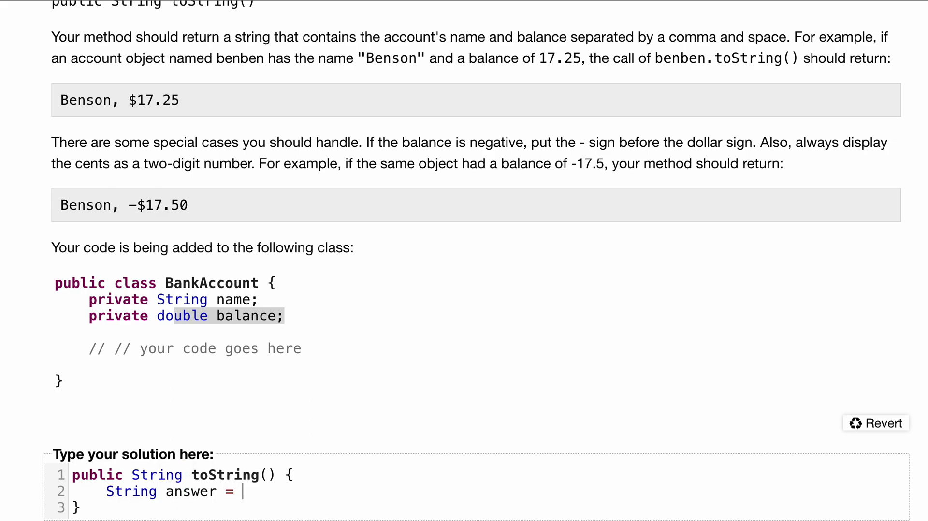
type("name")
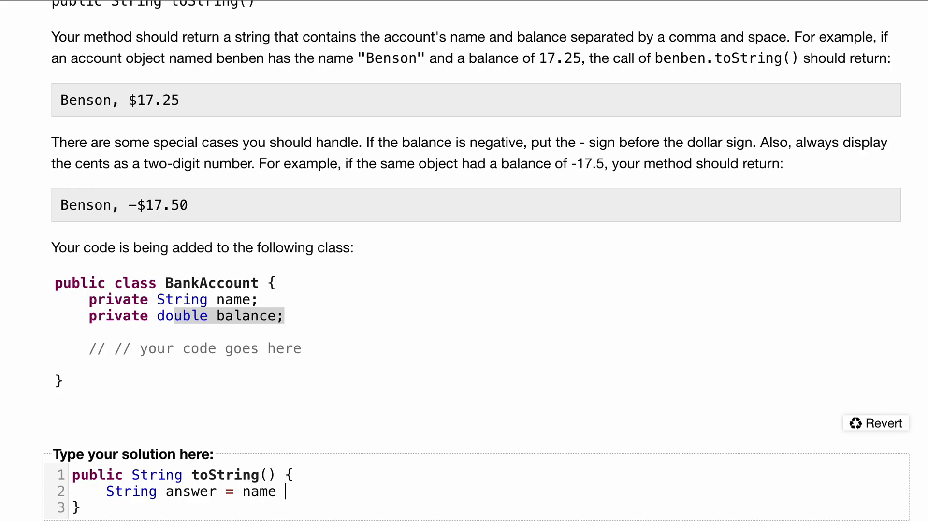
type("+ \", \"")
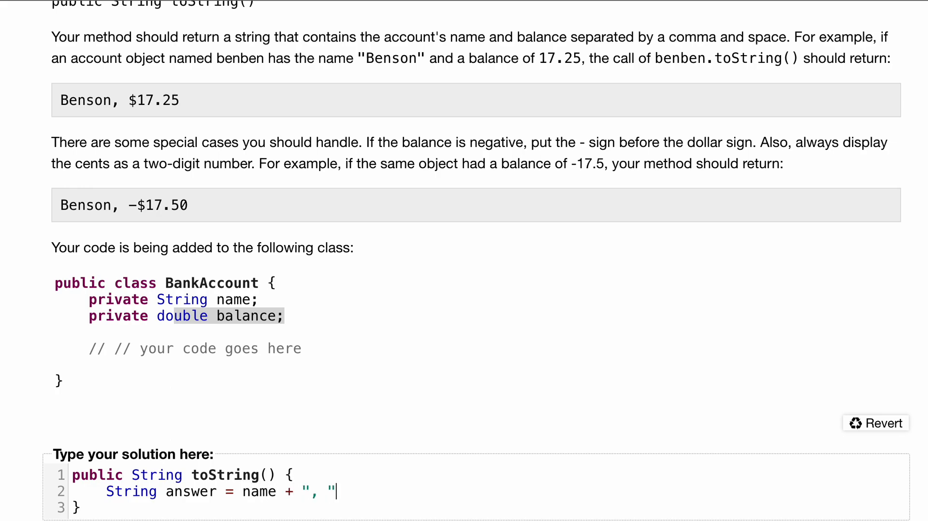
type(";")
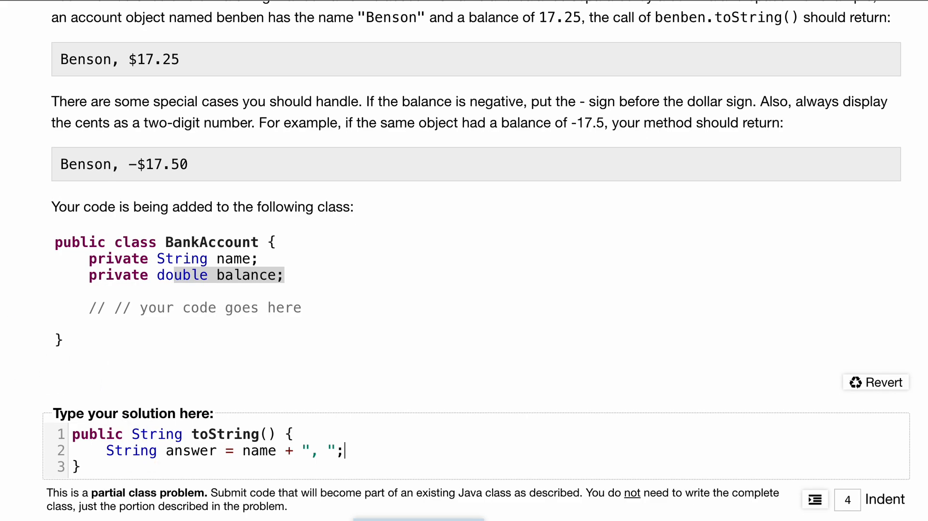
double_click(89, 165)
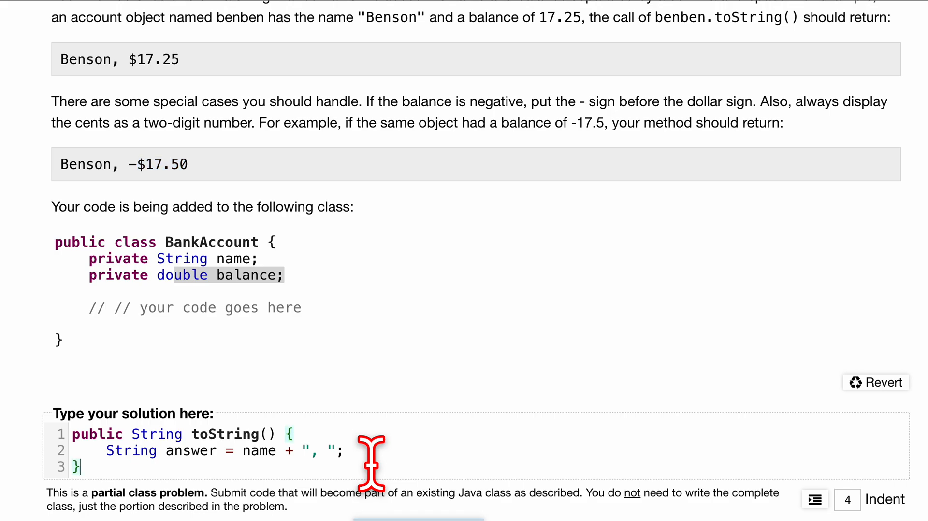
type(";")
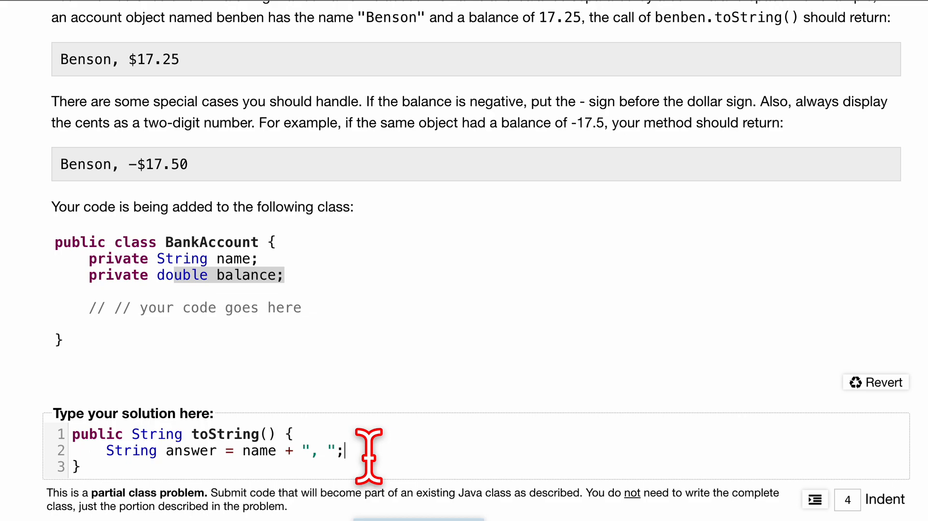
Add if(balance<0) { answer+="-$"; on a new line to handle negative balances
key("Enter")
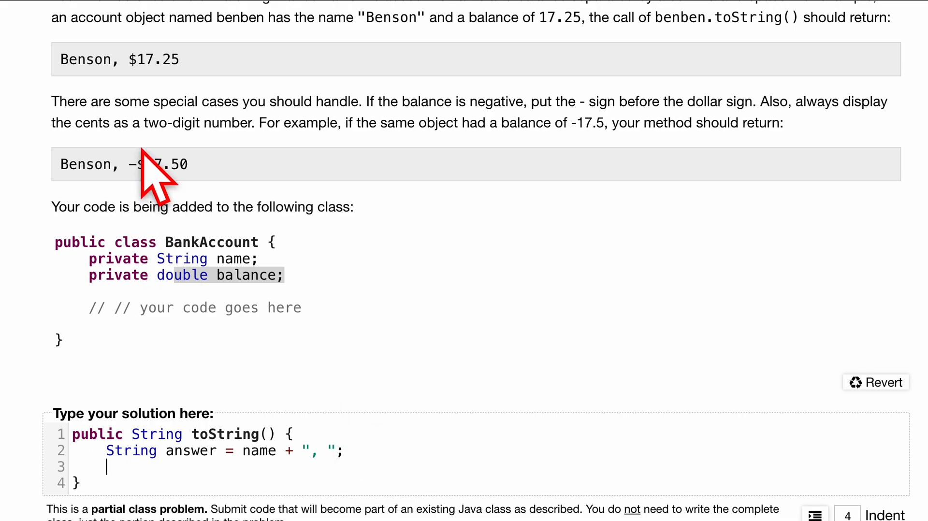
double_click(136, 164)
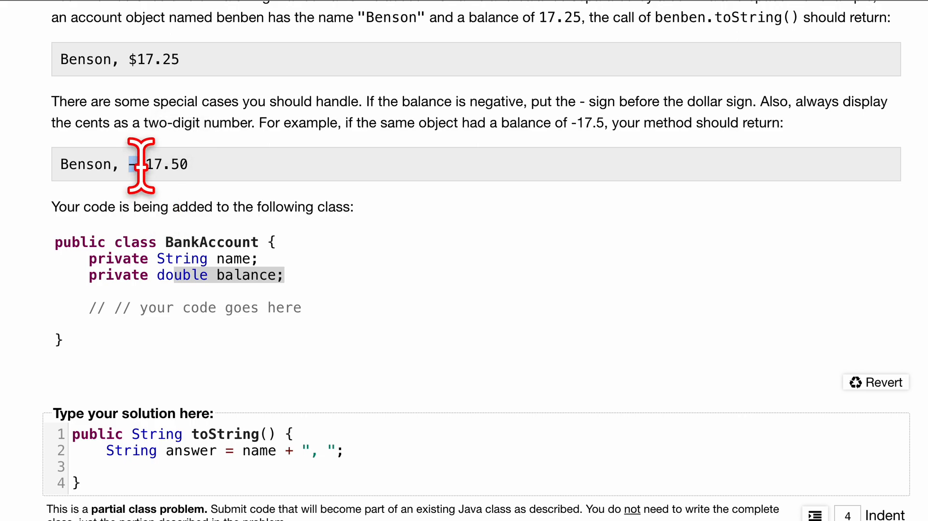
mouse_move(293, 420)
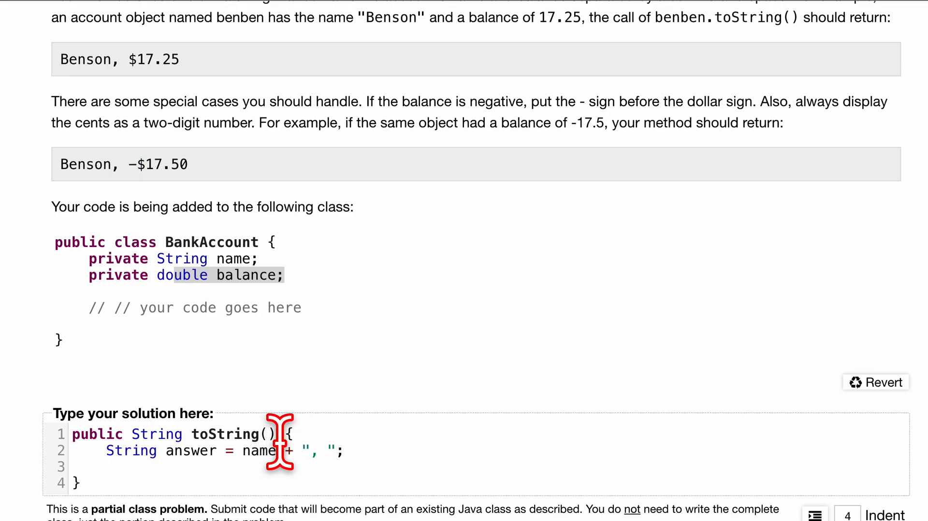
type("if(b")
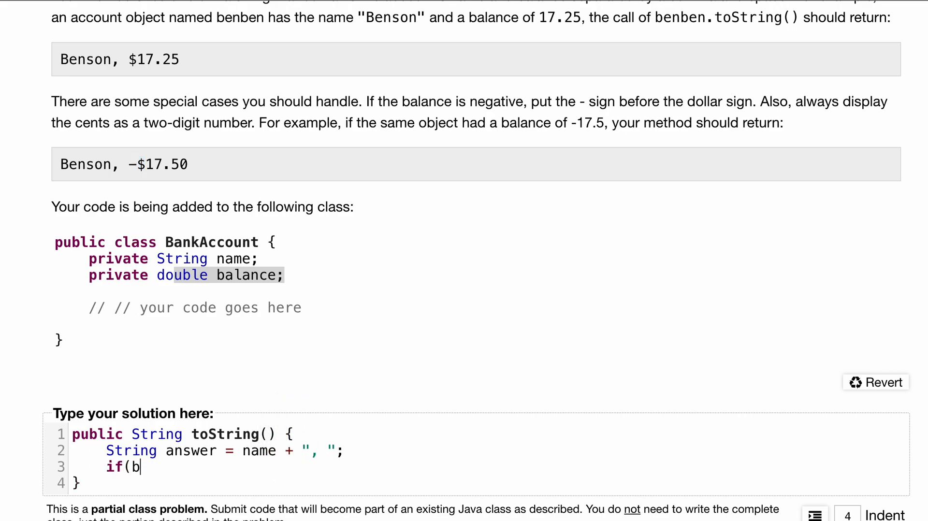
type("alance<0) {")
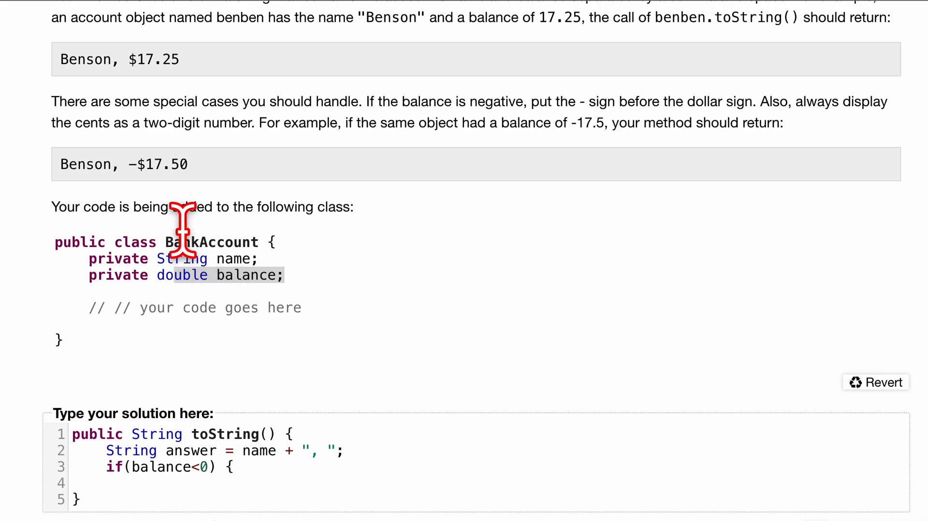
mouse_move(184, 468)
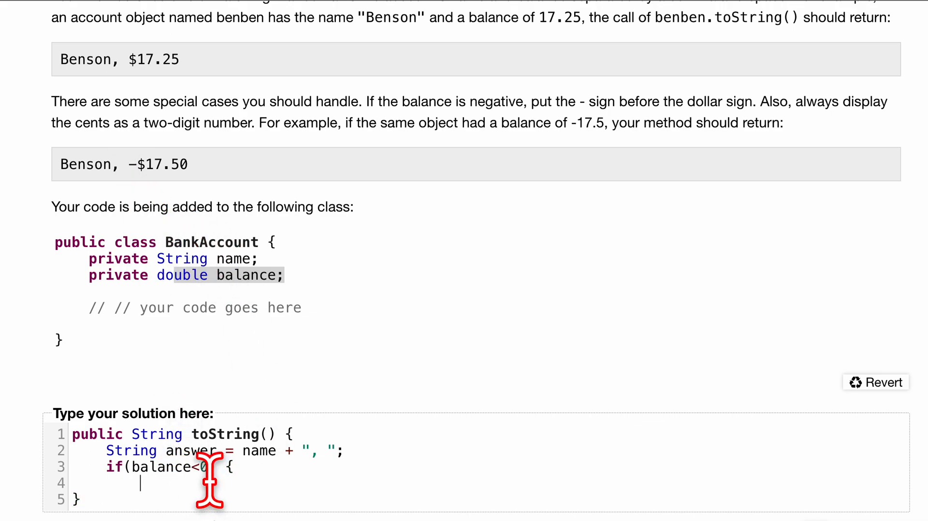
type("answer+=")
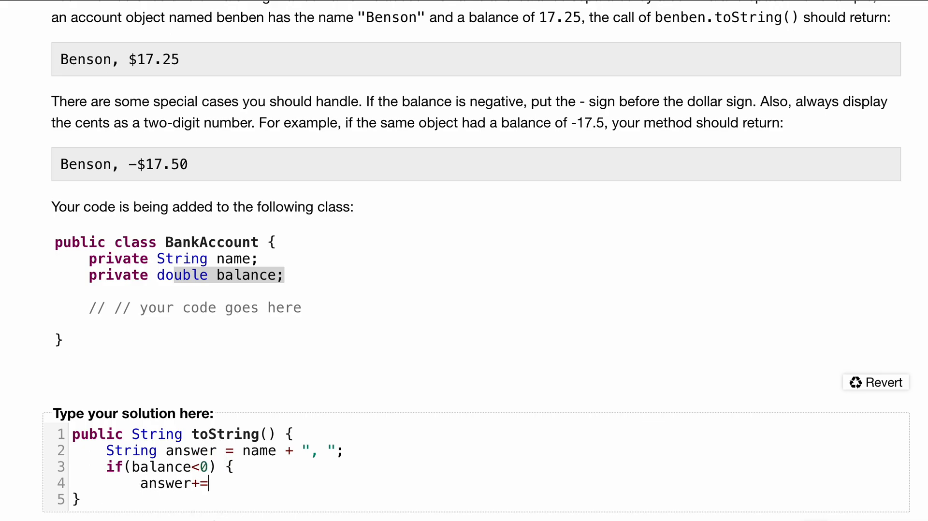
type("\"-")
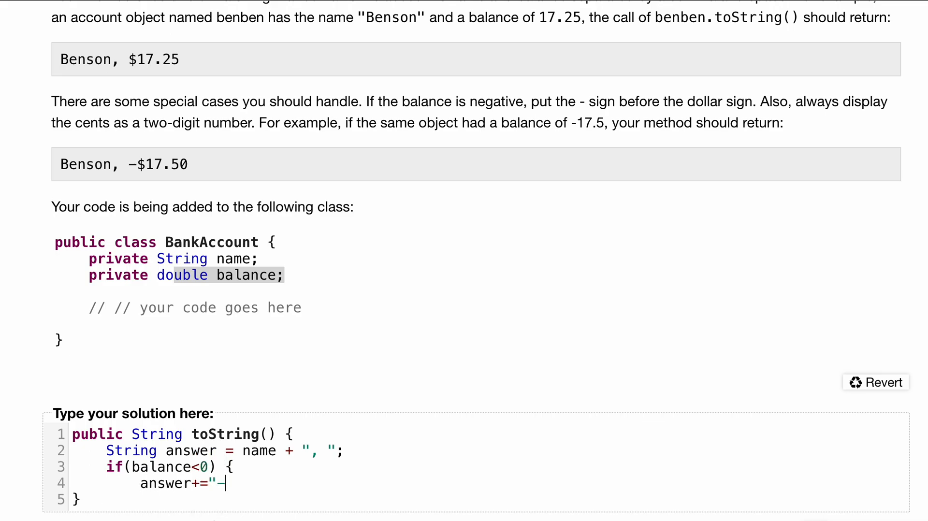
type("$\";")
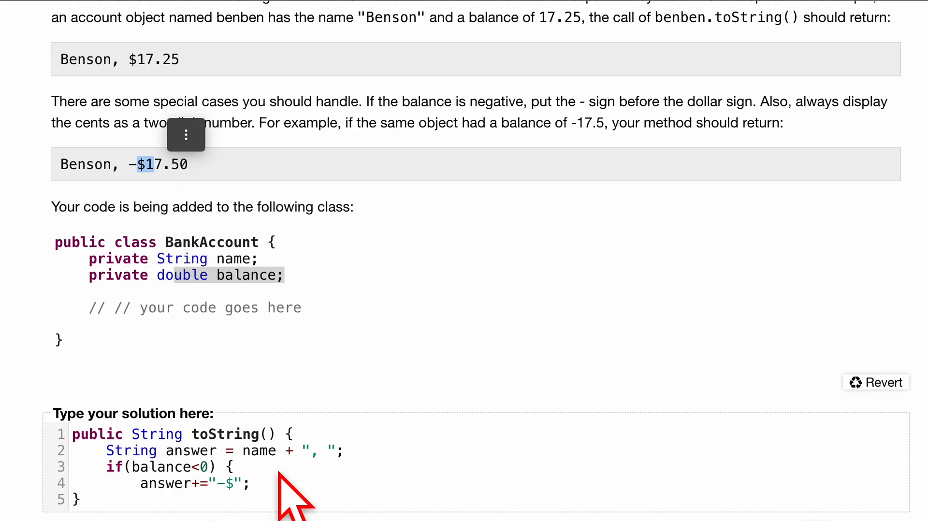
mouse_move(307, 248)
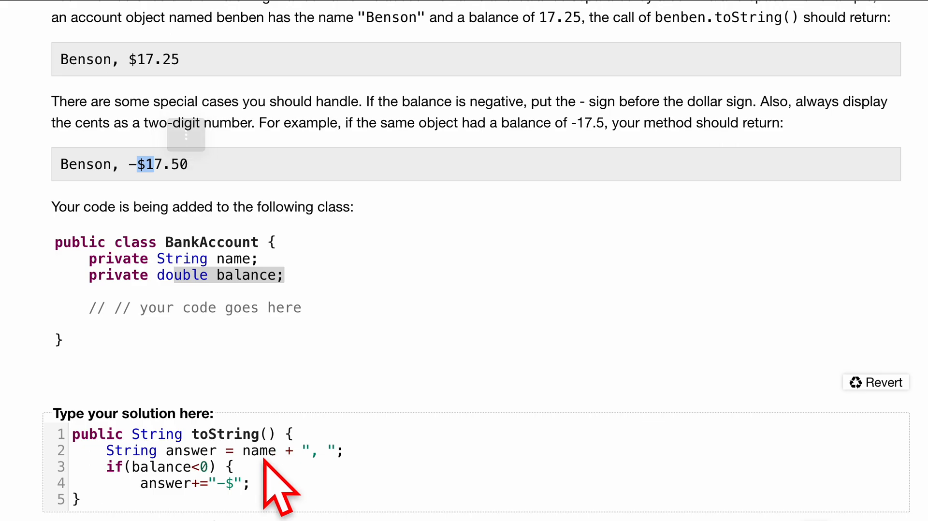
Flip the balance positive in the negative branch with balance *= -1; and declare a local int balance copy
scroll("down", 3)
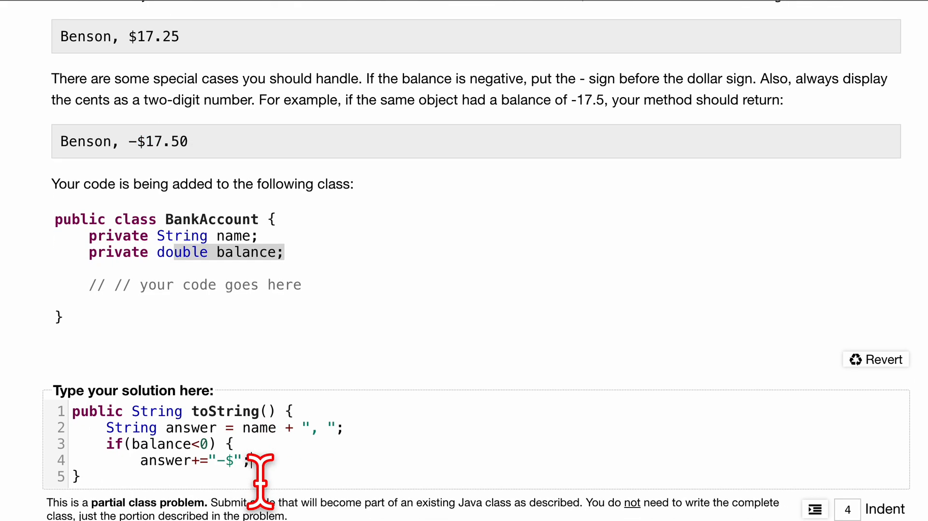
key("Enter")
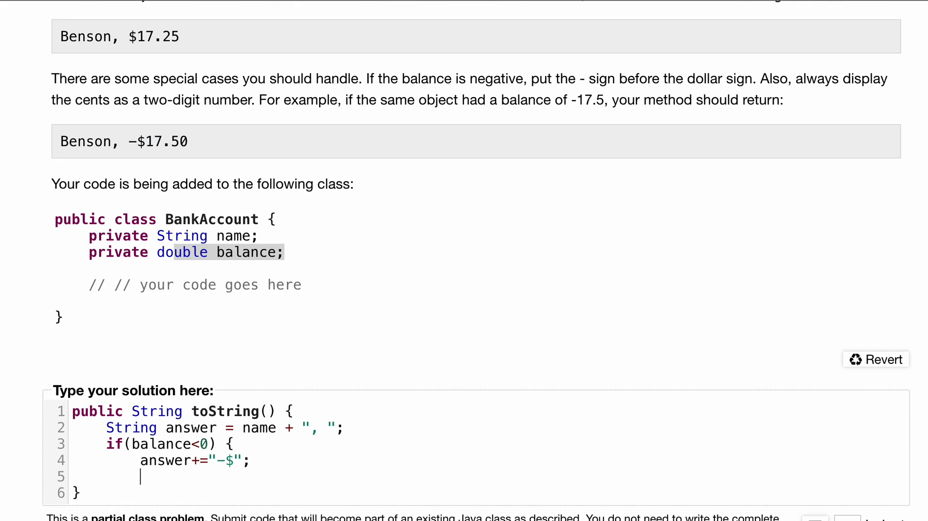
type("balance")
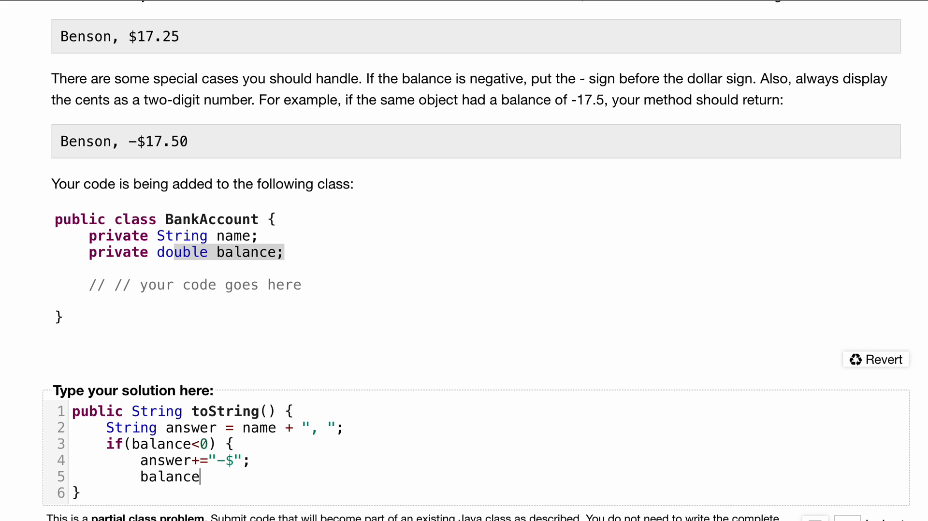
type("*")
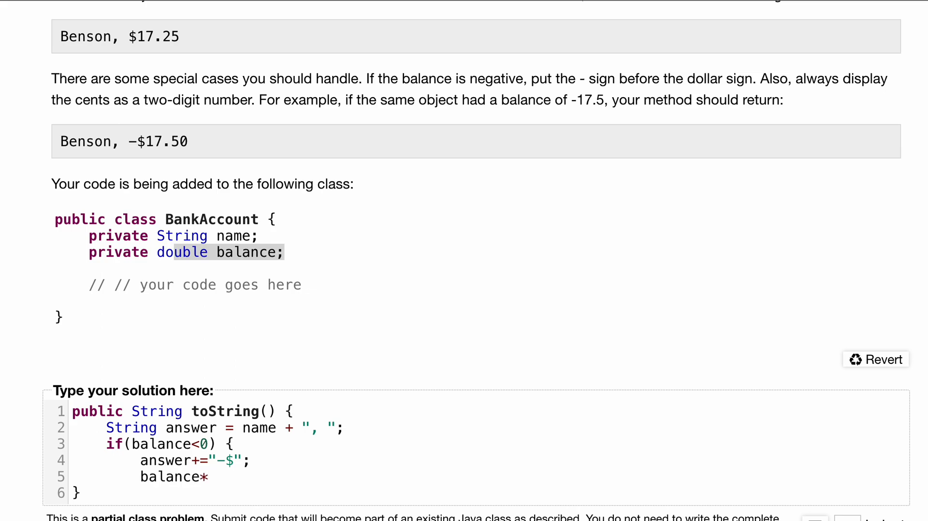
type("=")
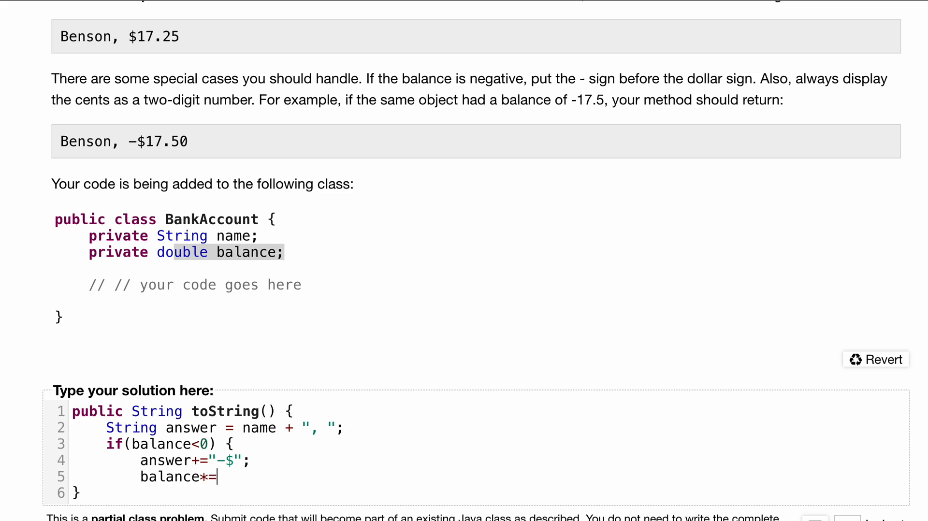
type("-1;")
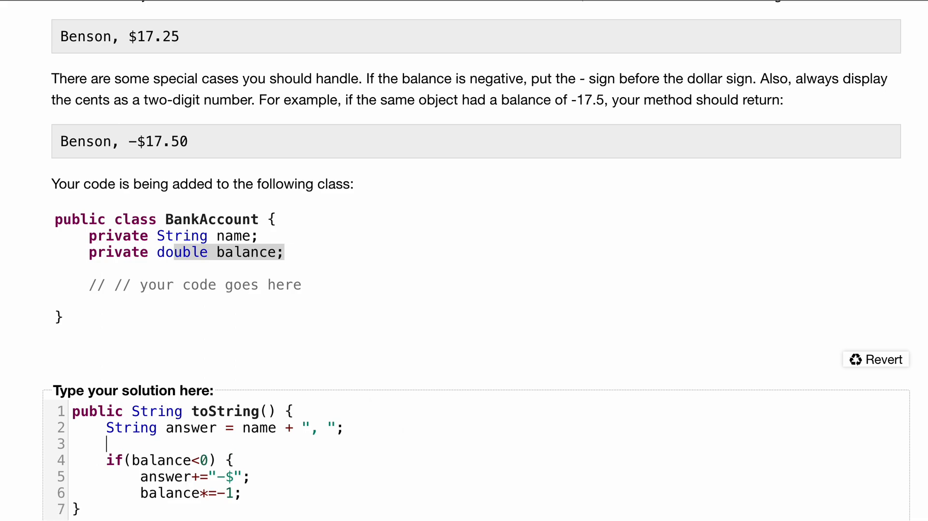
type("int")
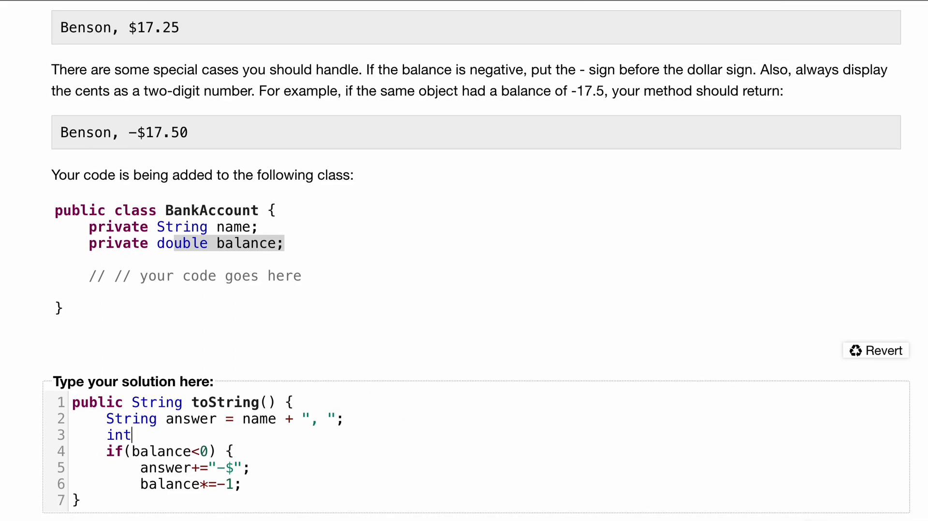
type("balance = this.balance;")
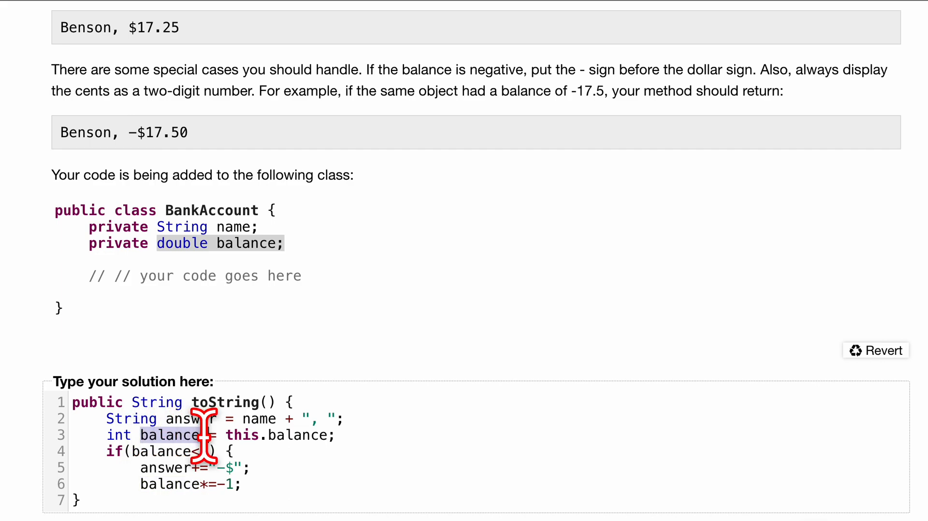
Add an else branch that appends "$" to answer
scroll("down", 3)
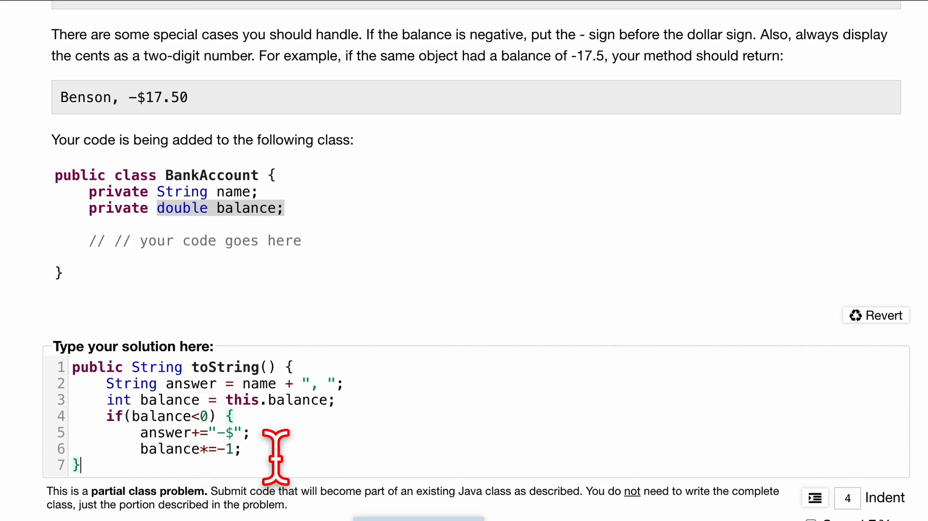
mouse_move(266, 450)
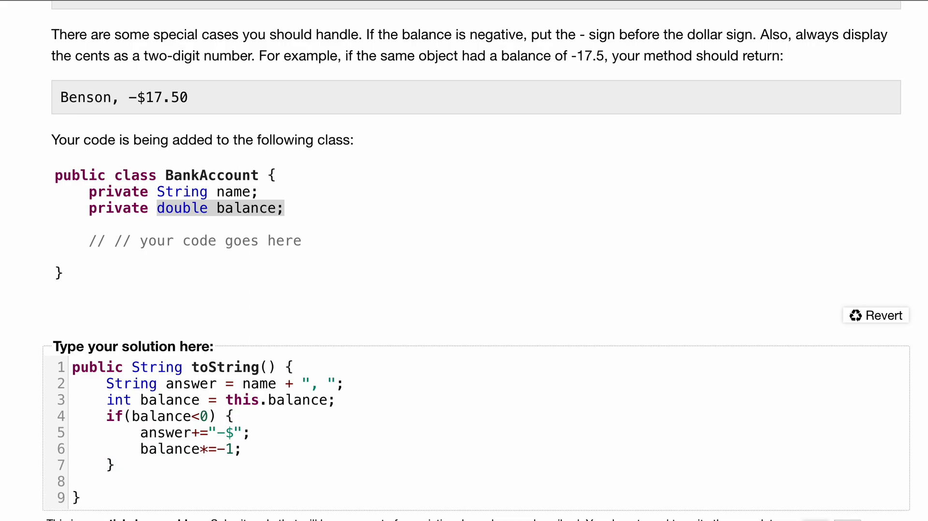
type("else")
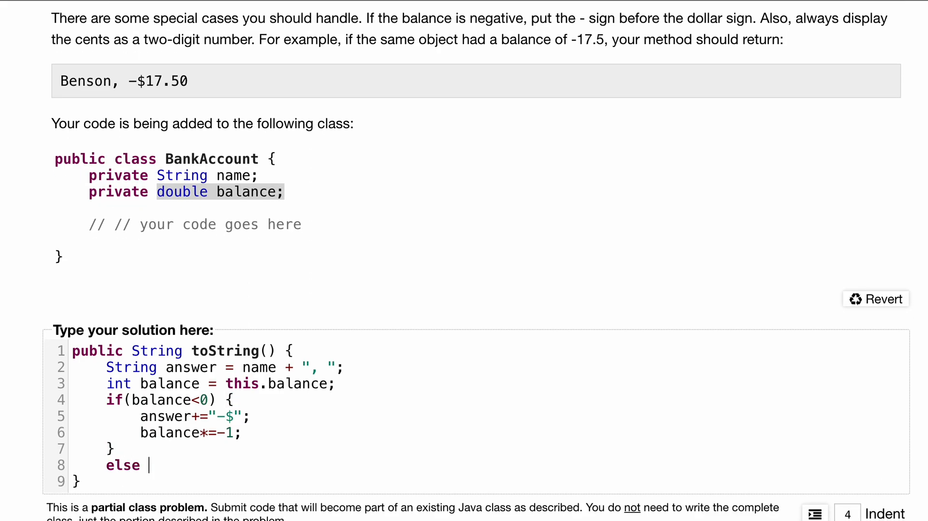
type("answer")
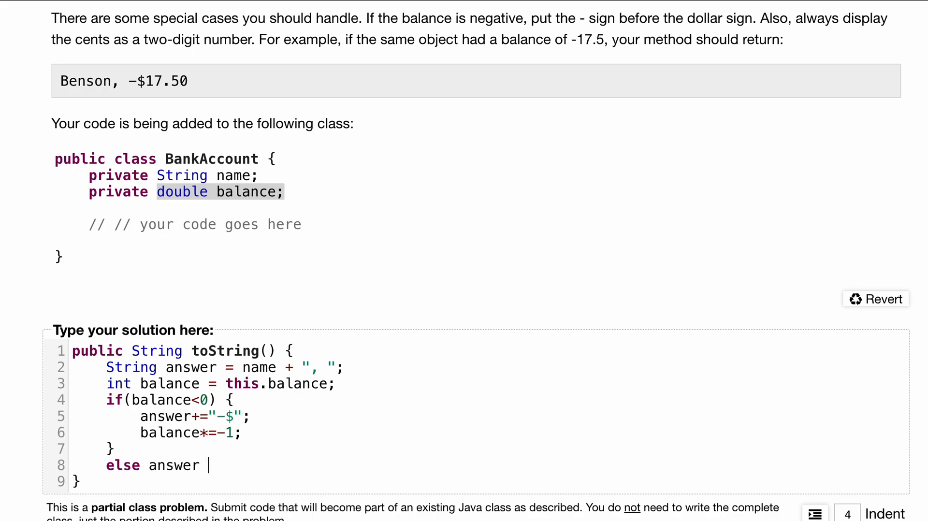
type("+=")
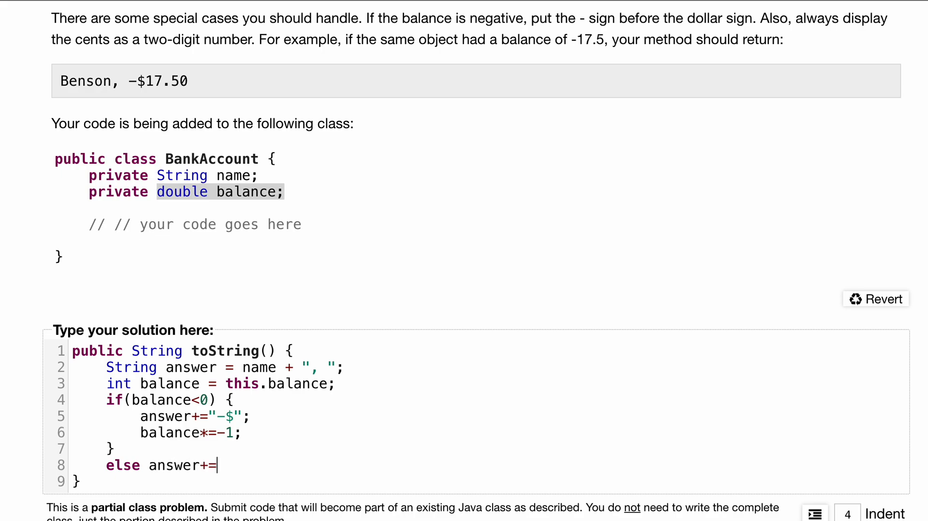
type("\"")
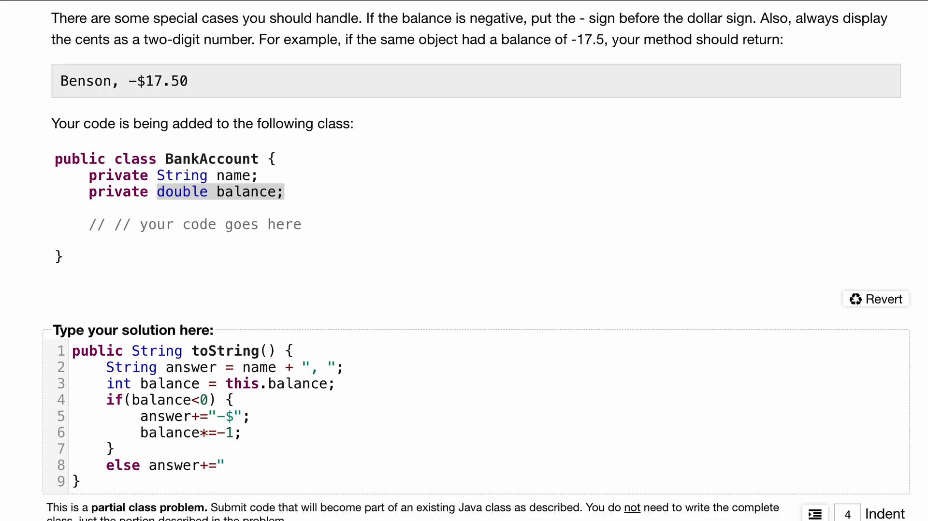
type("$\";")
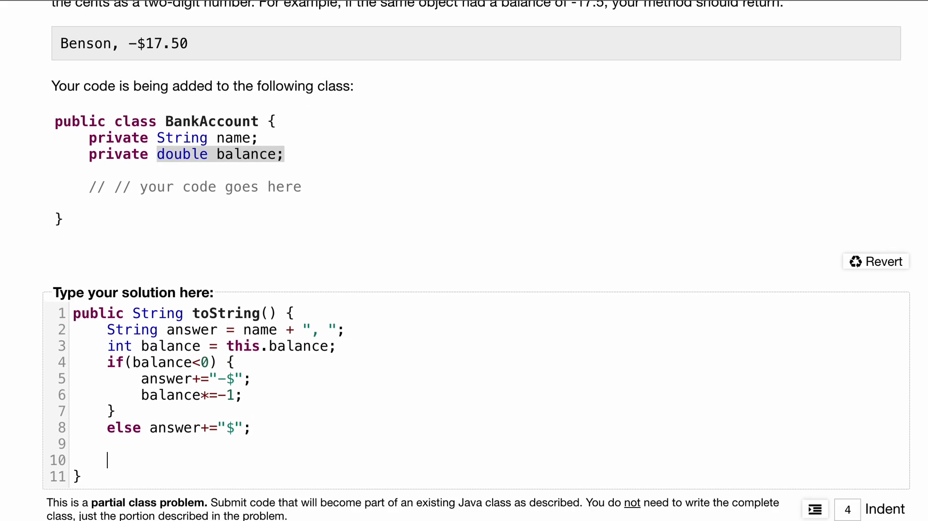
Finish with return answer+String.format("%.2f", balance); for two-decimal formatting
scroll("down", 3)
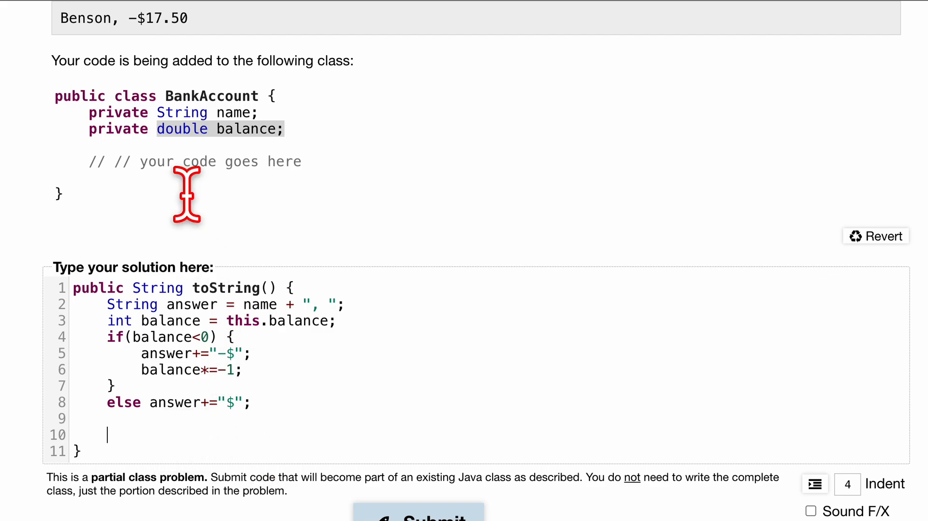
mouse_move(182, 162)
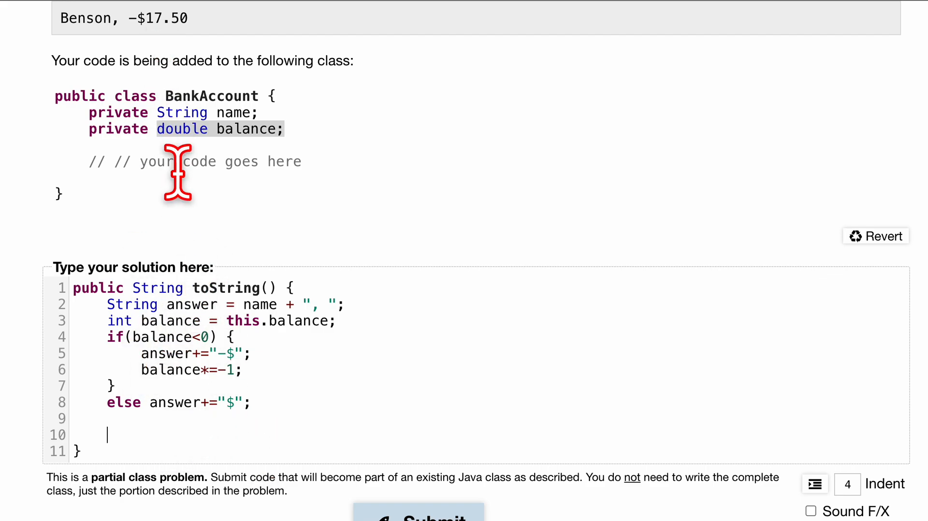
mouse_move(168, 17)
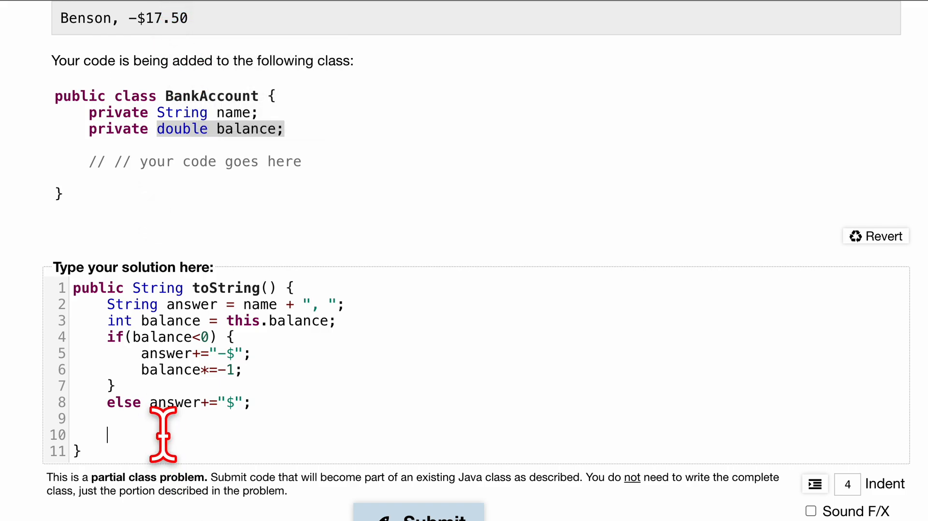
type("return")
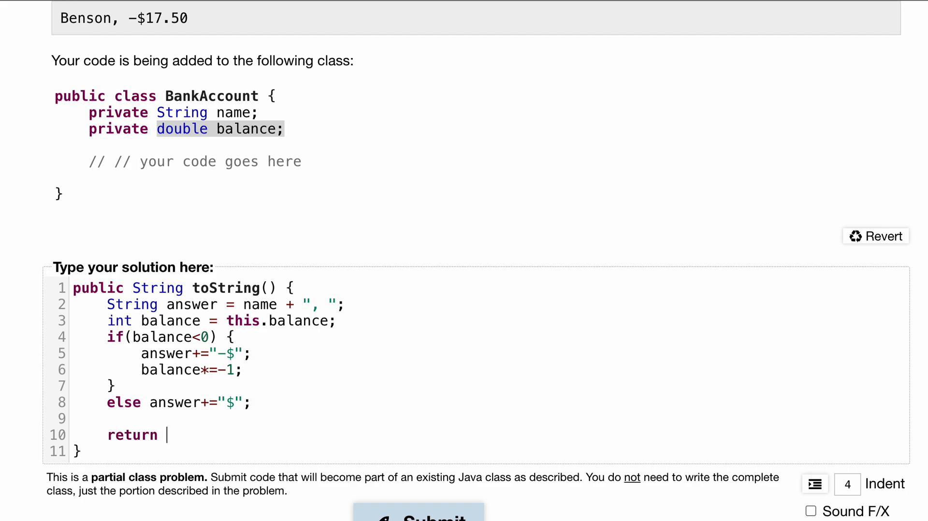
type("answer+")
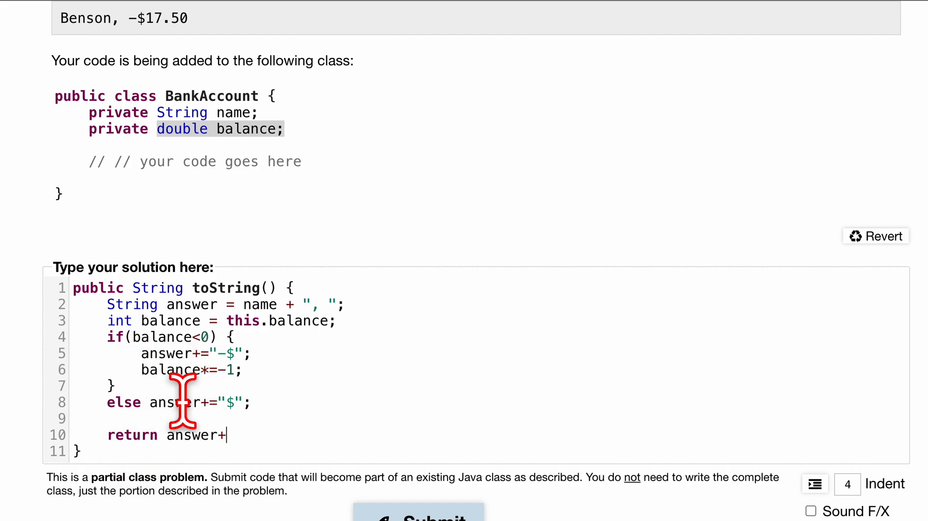
left_click_drag(106, 304, 225, 402)
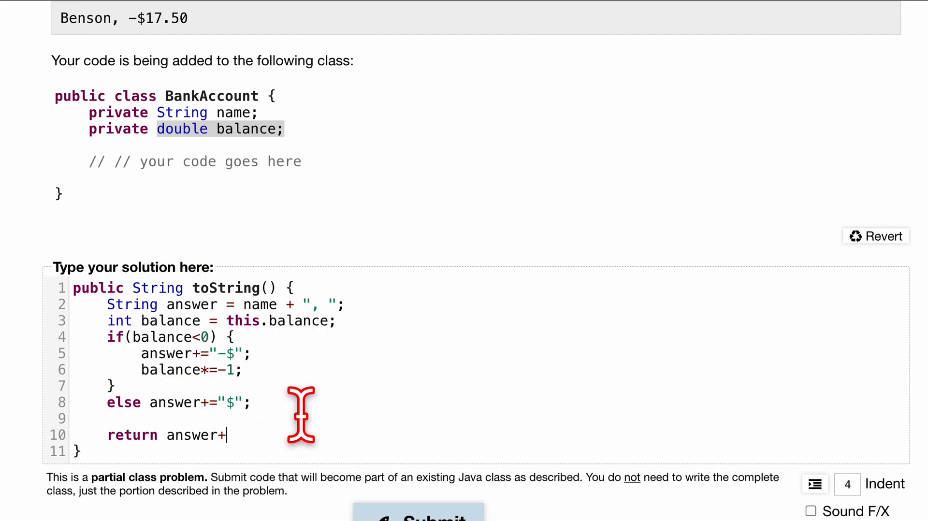
type("String.forma")
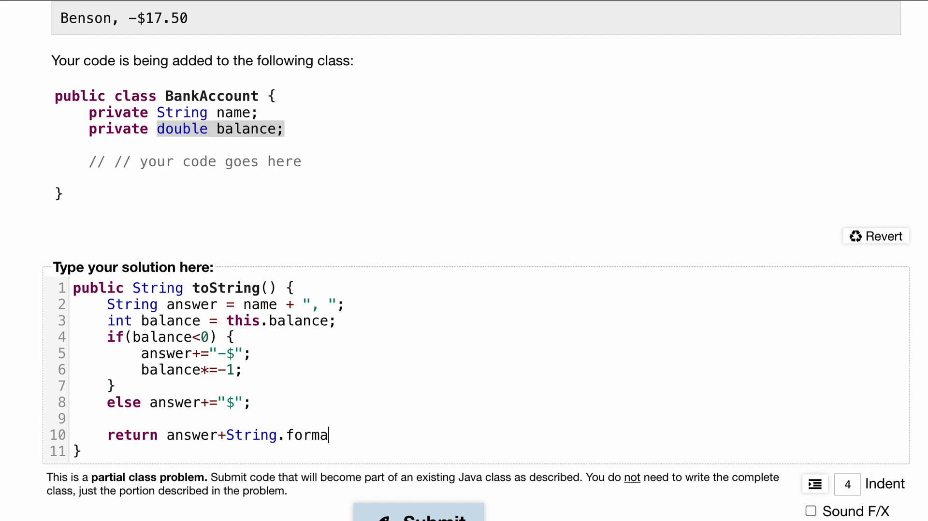
type("t(")
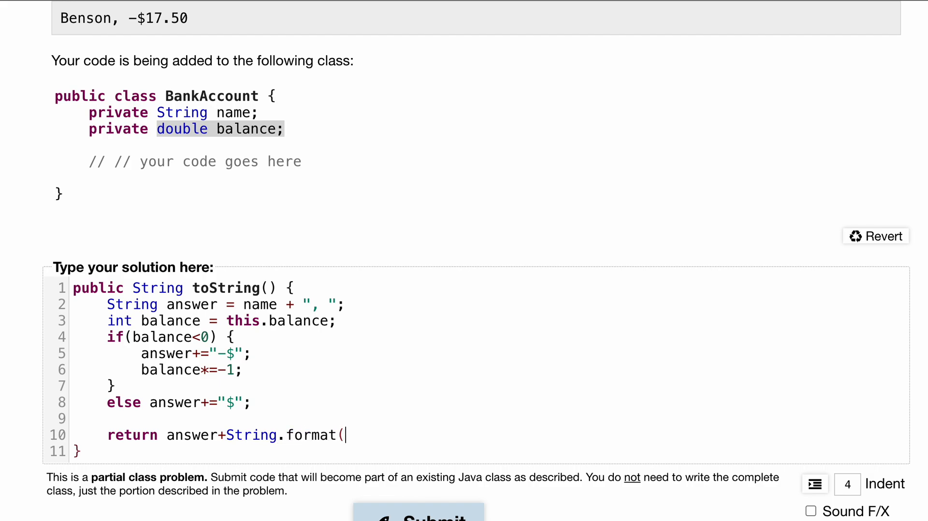
type("\"")
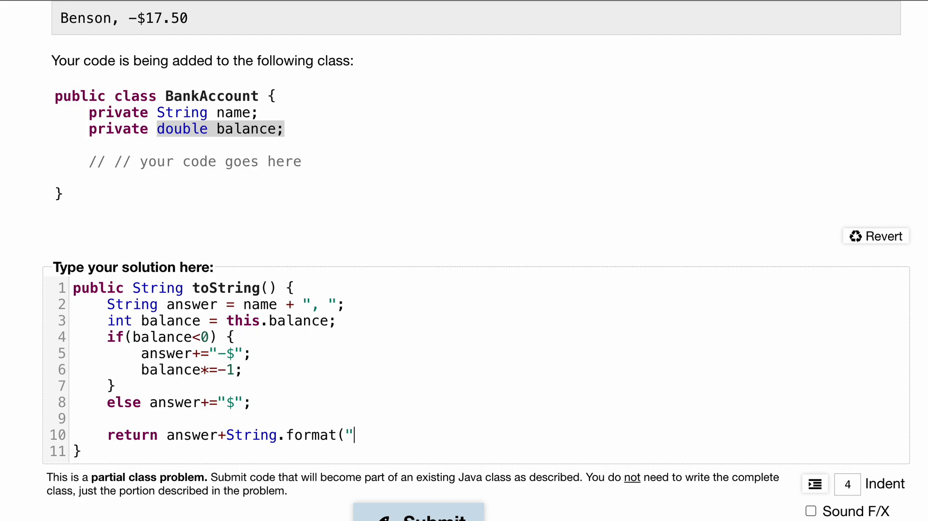
type("\"")
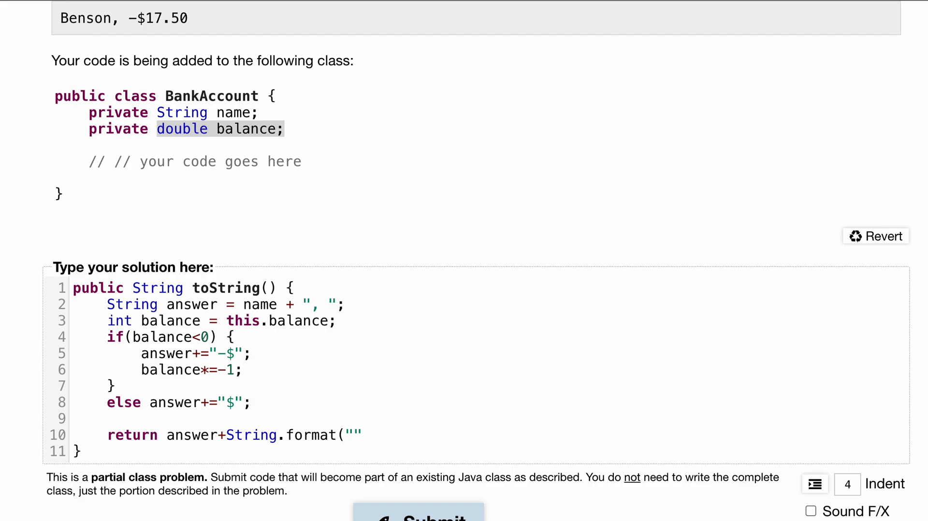
type(",")
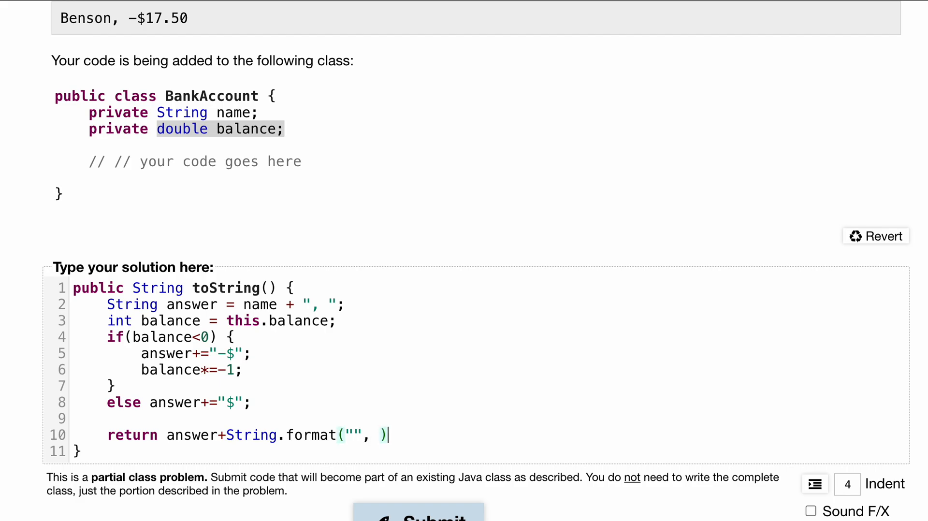
type("balance")
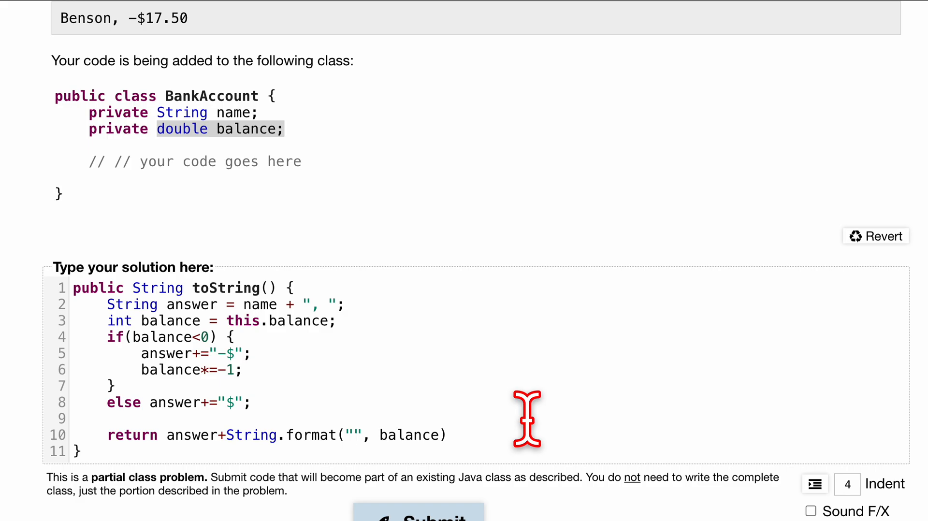
type("%")
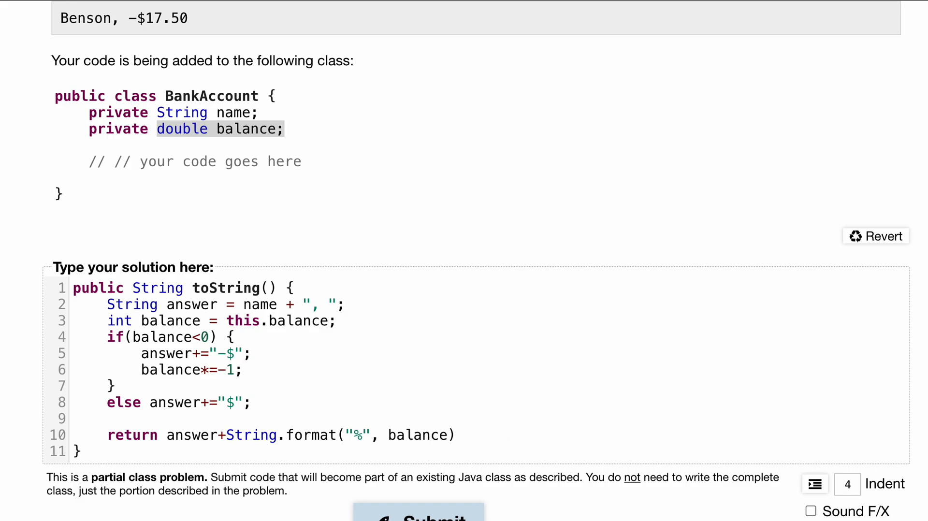
type(".2f")
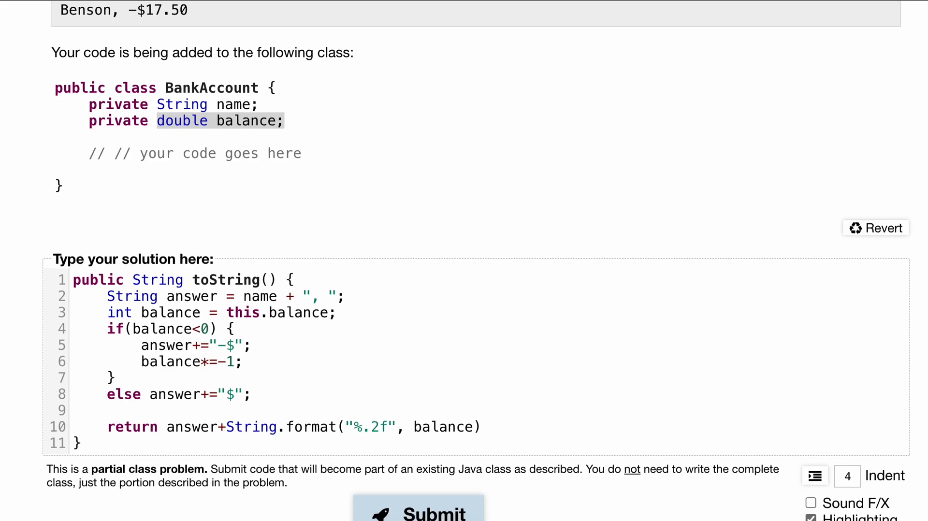
type(";")
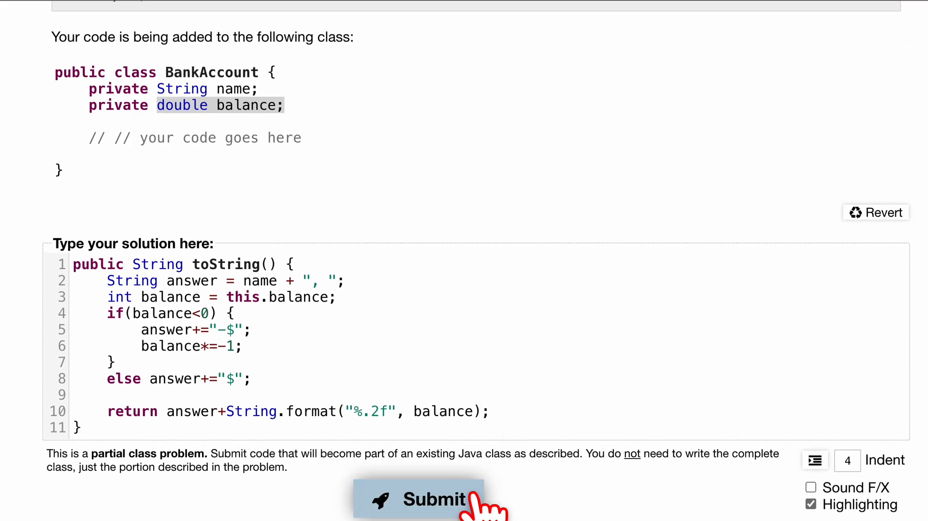
Submit, then fix the compile error by declaring the local balance copy as double instead of int
left_click(419, 496)
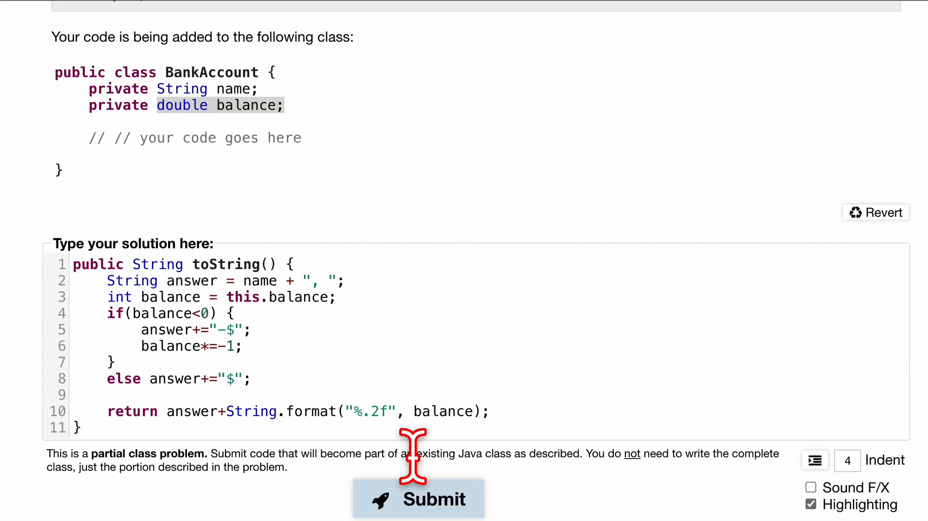
scroll("down", 3)
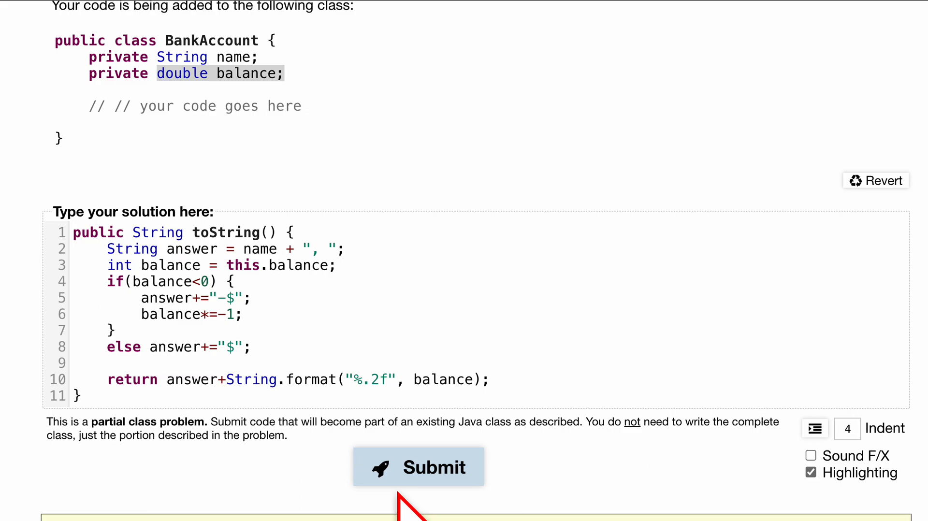
left_click(418, 467)
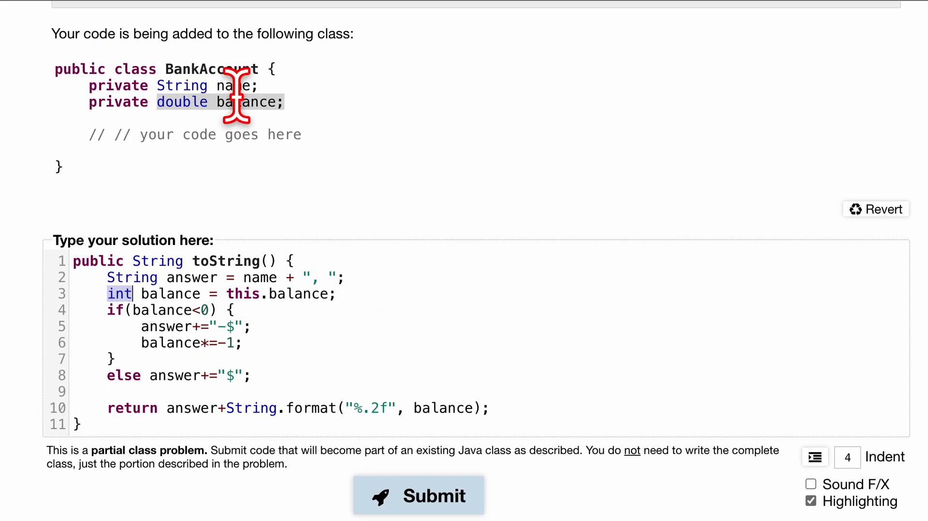
type("double")
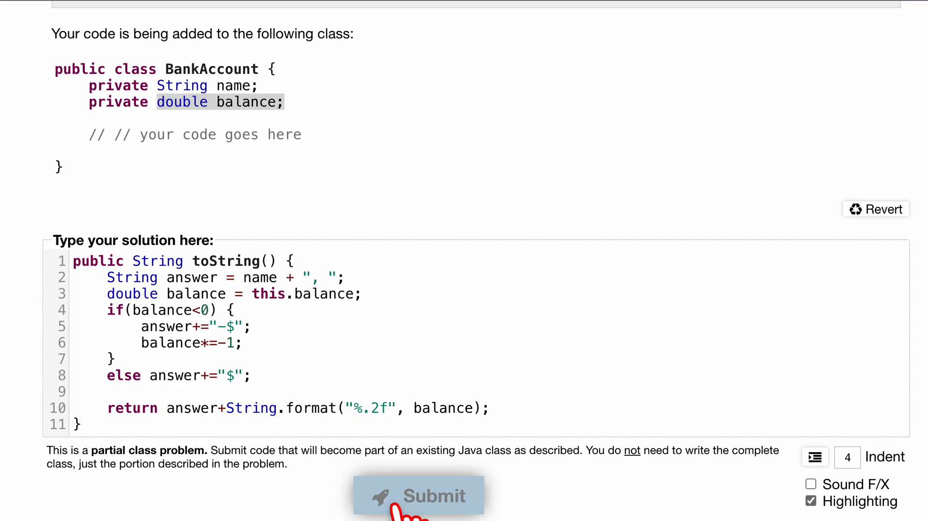
Resubmit the corrected solution and review the results showing 9 of 9 tests passed
left_click(418, 495)
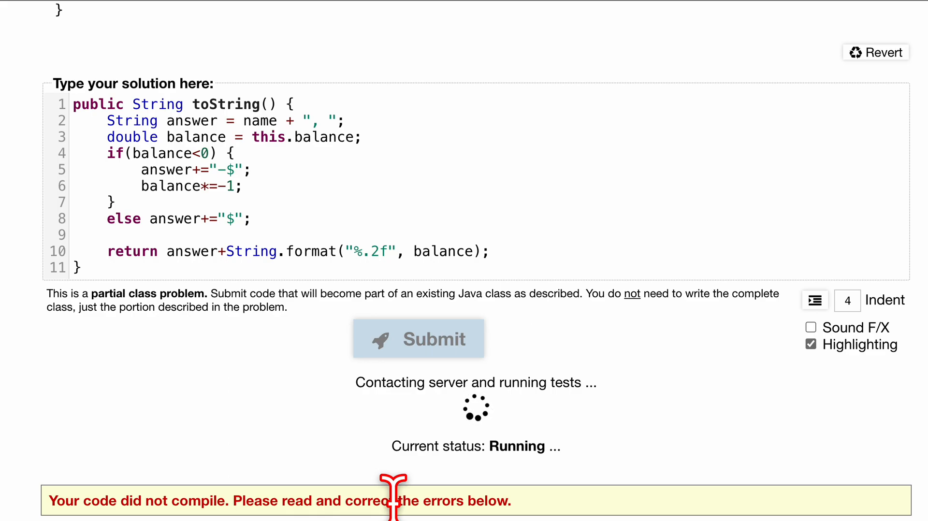
left_click(418, 339)
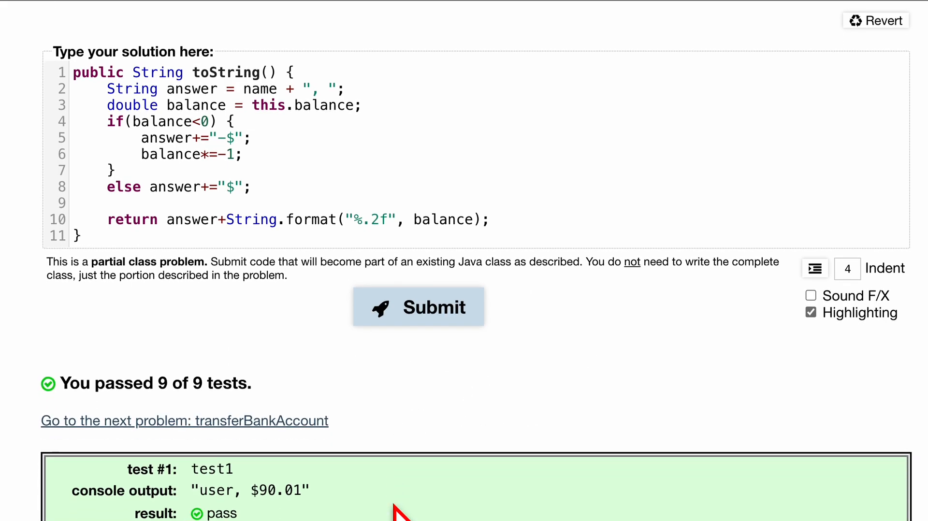
scroll("down", 3)
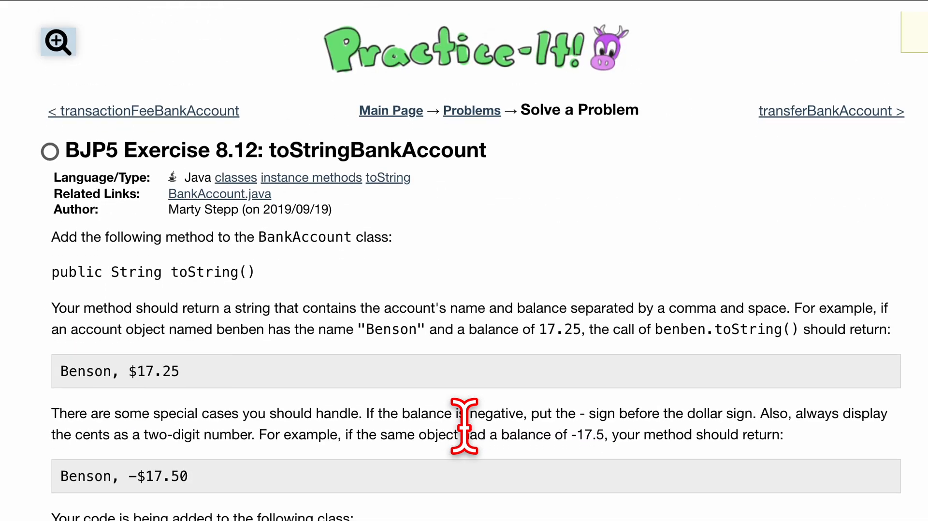
scroll("down", 3)
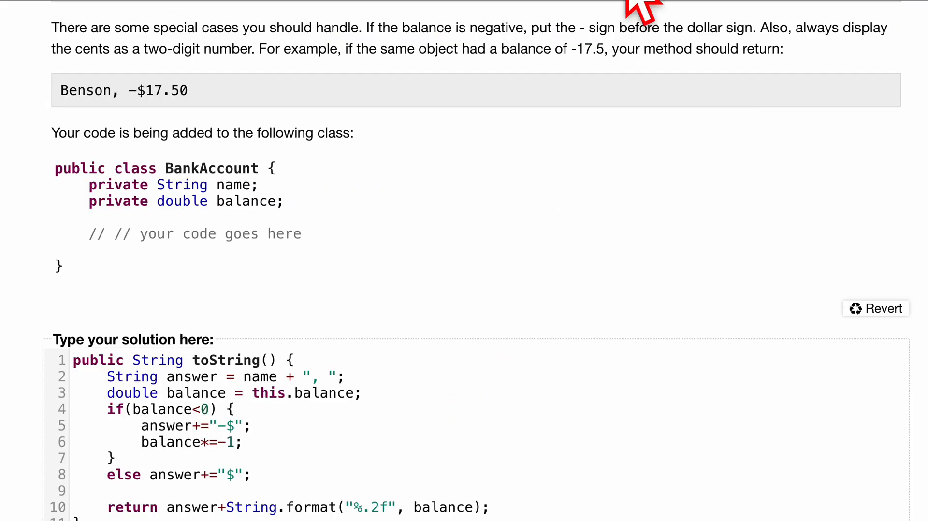